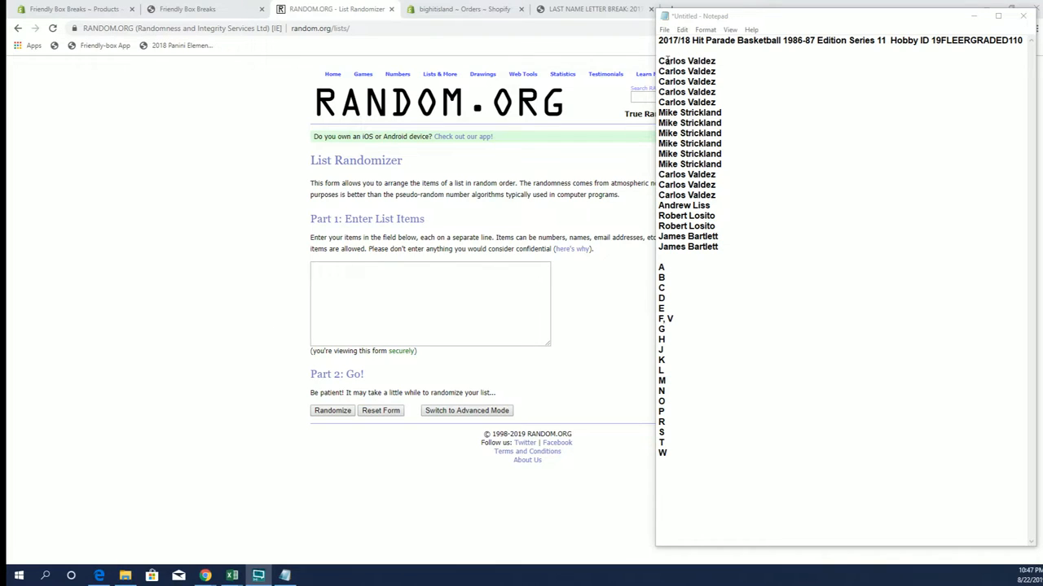
# - Copy the nineteen owner names from Notepad and bring up the paste menu in the random.org list box
pyautogui.rightClick(688, 155)
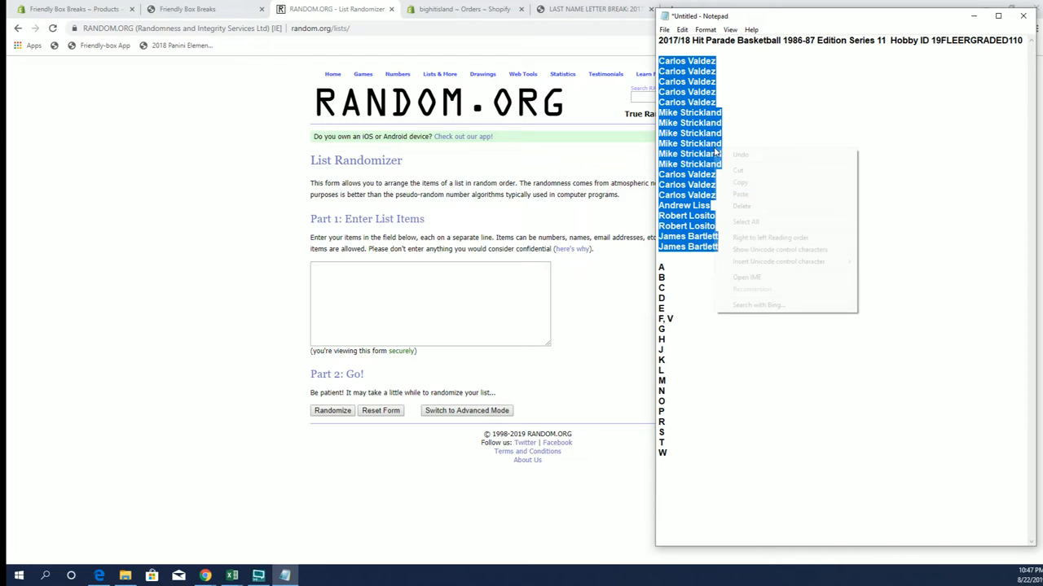
pyautogui.rightClick(430, 303)
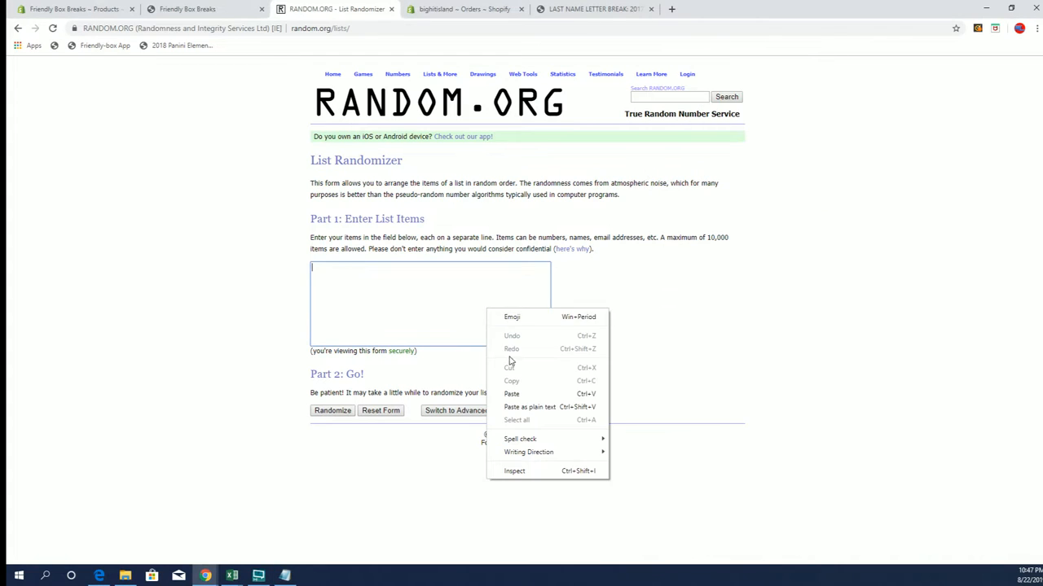
# - Paste the 19 owner names into the list box, shuffle them repeatedly, and copy the result
pyautogui.click(511, 393)
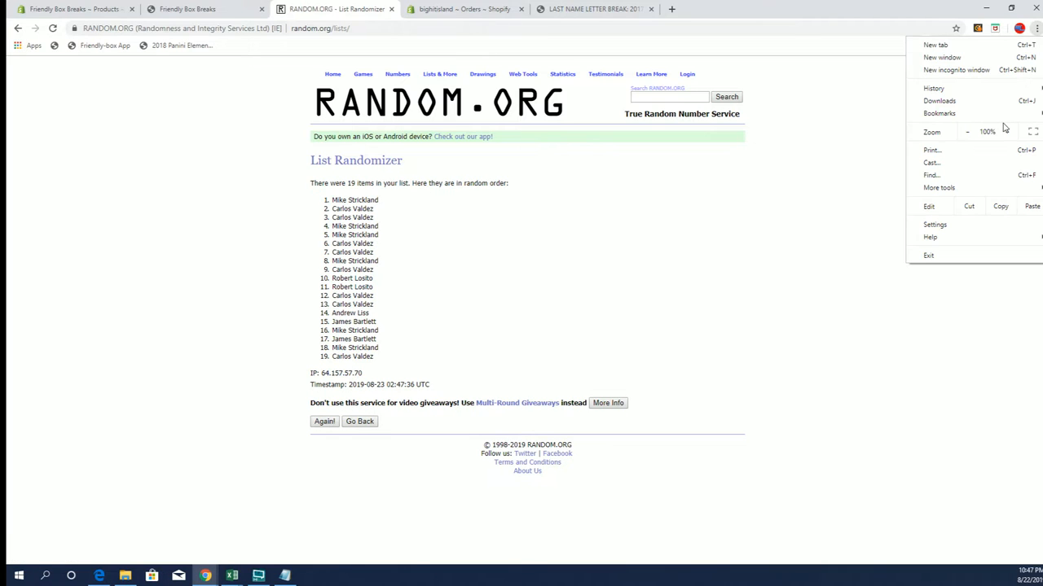
pyautogui.click(324, 421)
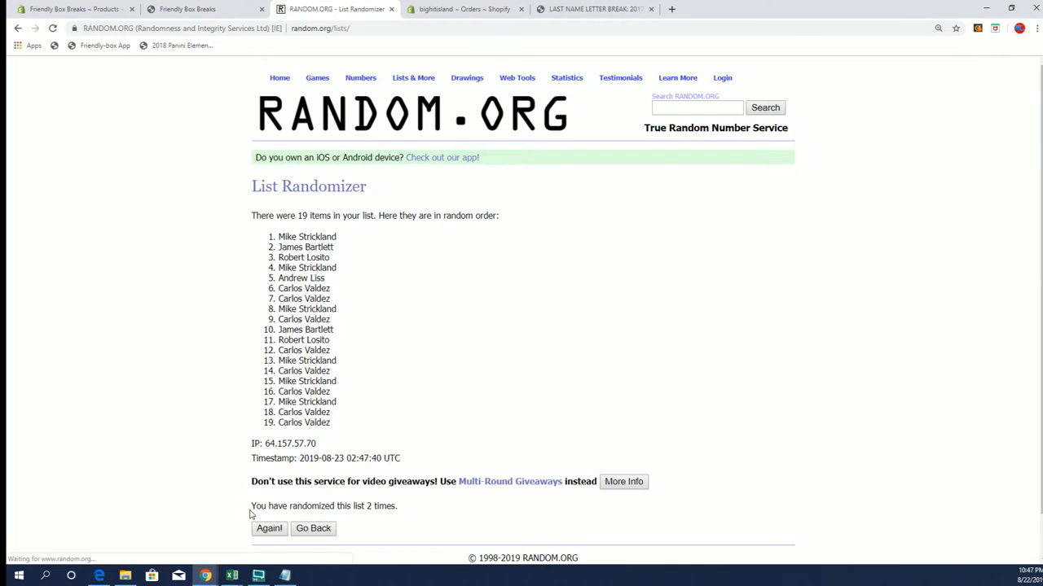
pyautogui.click(268, 527)
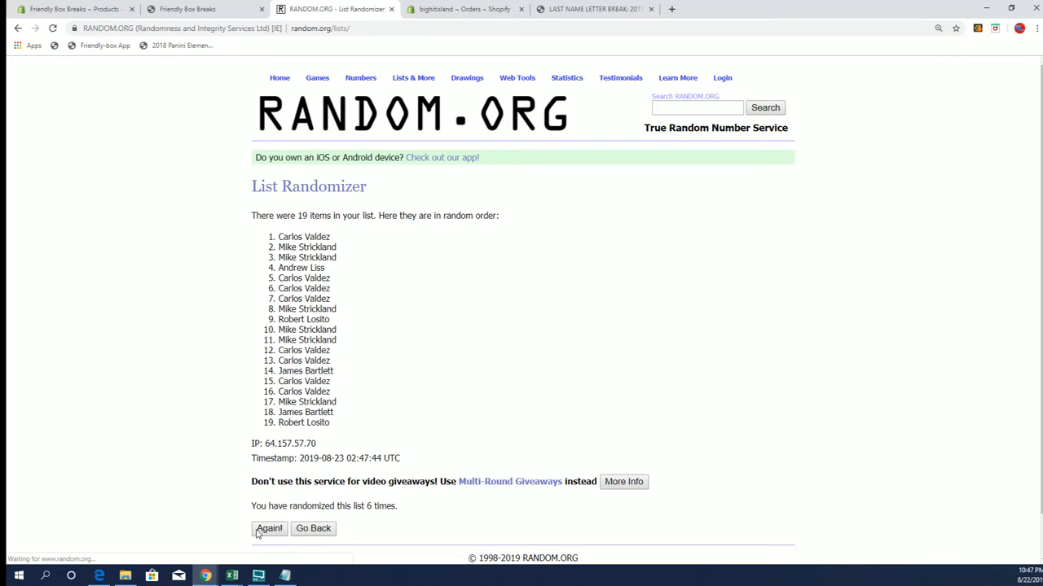
pyautogui.click(269, 528)
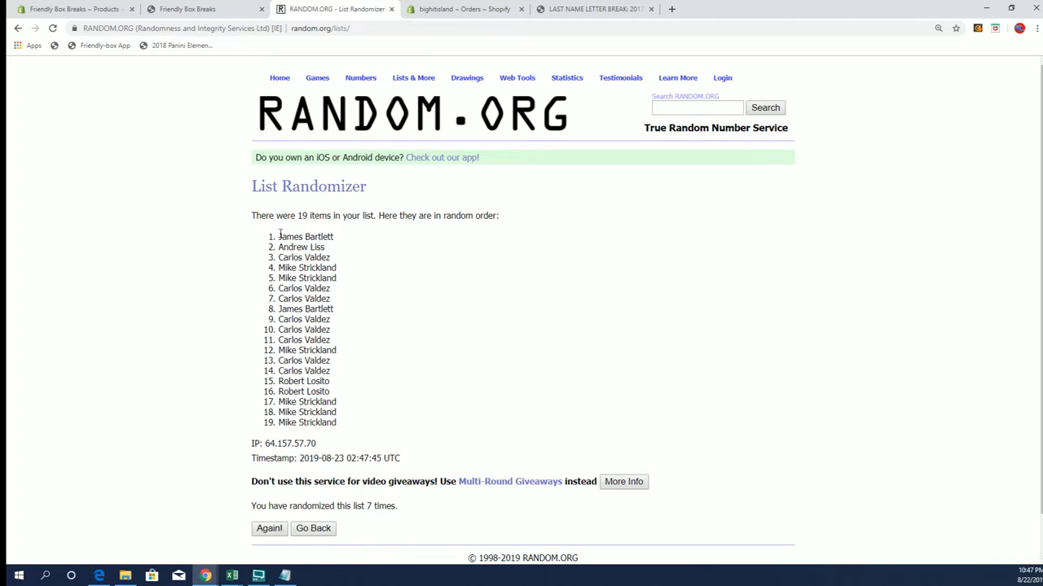
pyautogui.rightClick(334, 342)
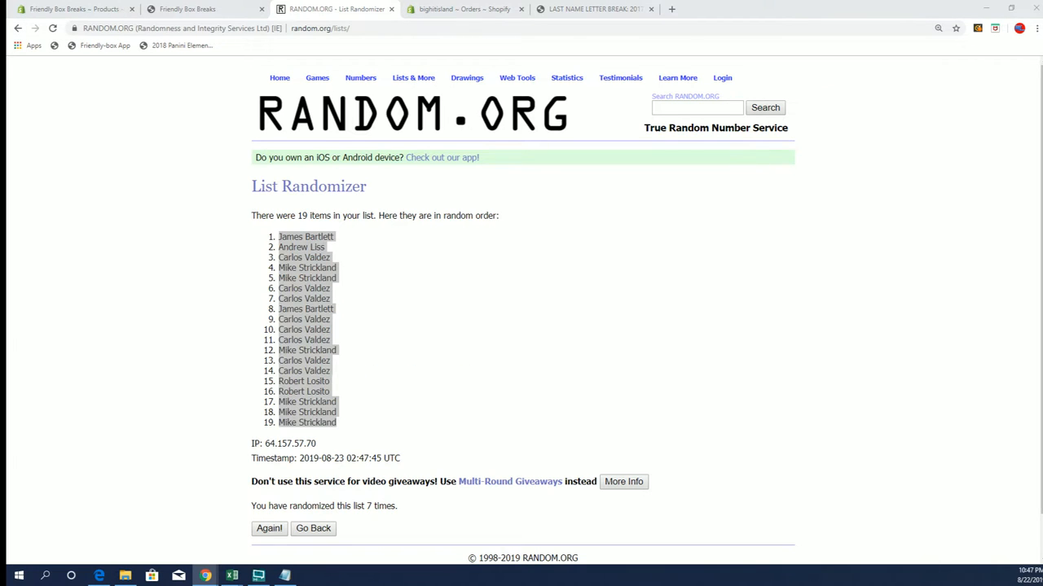
pyautogui.click(231, 576)
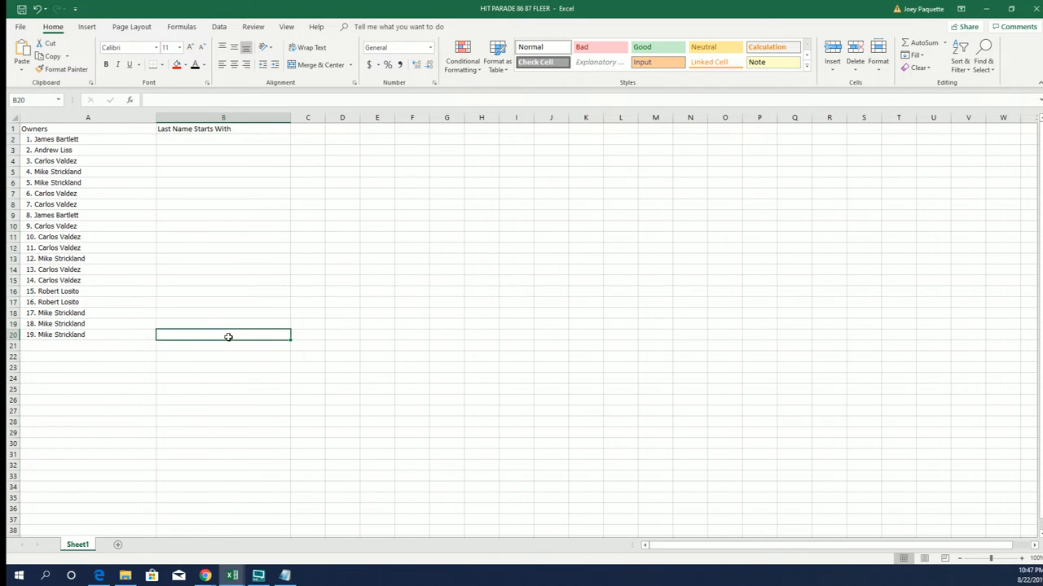
# - Paste the shuffled owner names into column A under the Owners header
pyautogui.click(171, 143)
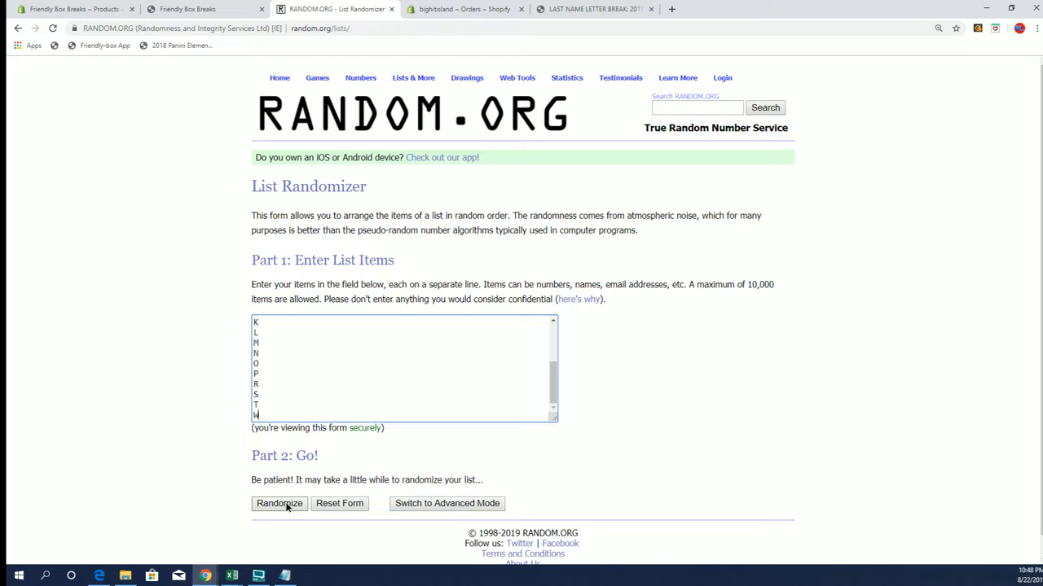
# - Randomize the 19 last-name letters with repeated Again! shuffles until the seventh order appears
pyautogui.click(279, 503)
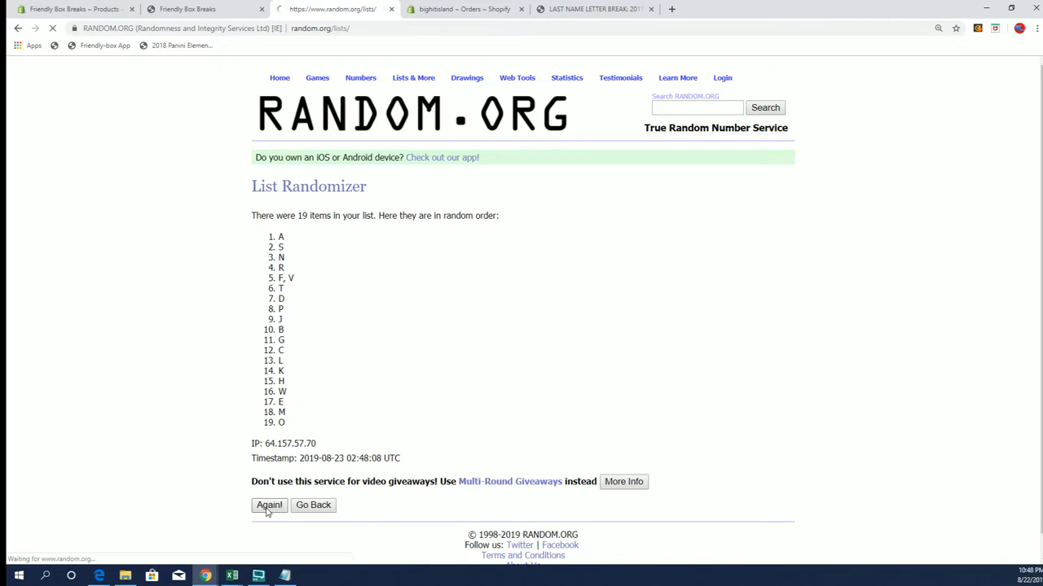
pyautogui.click(269, 505)
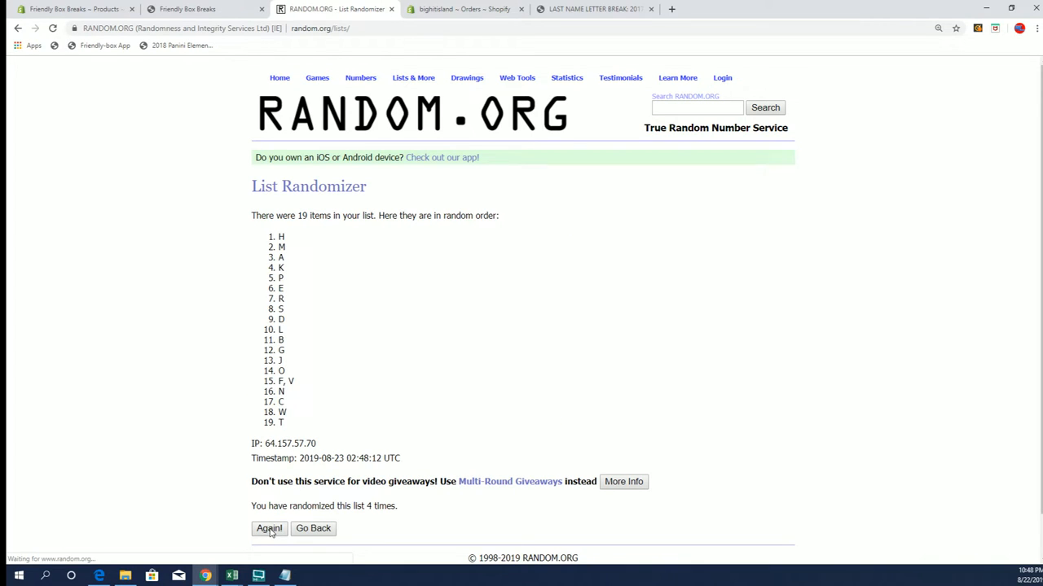
pyautogui.click(268, 528)
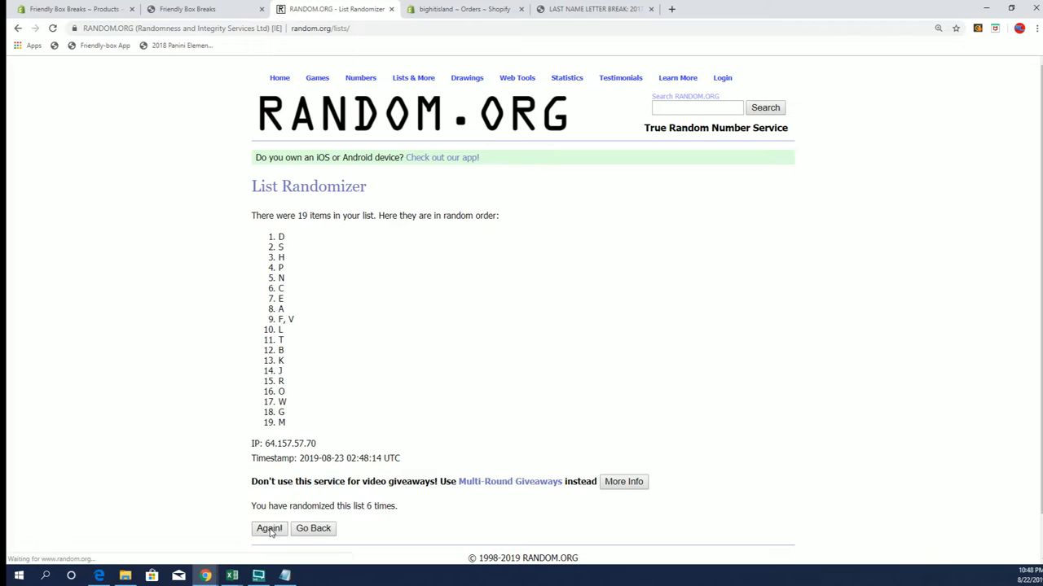
pyautogui.click(269, 528)
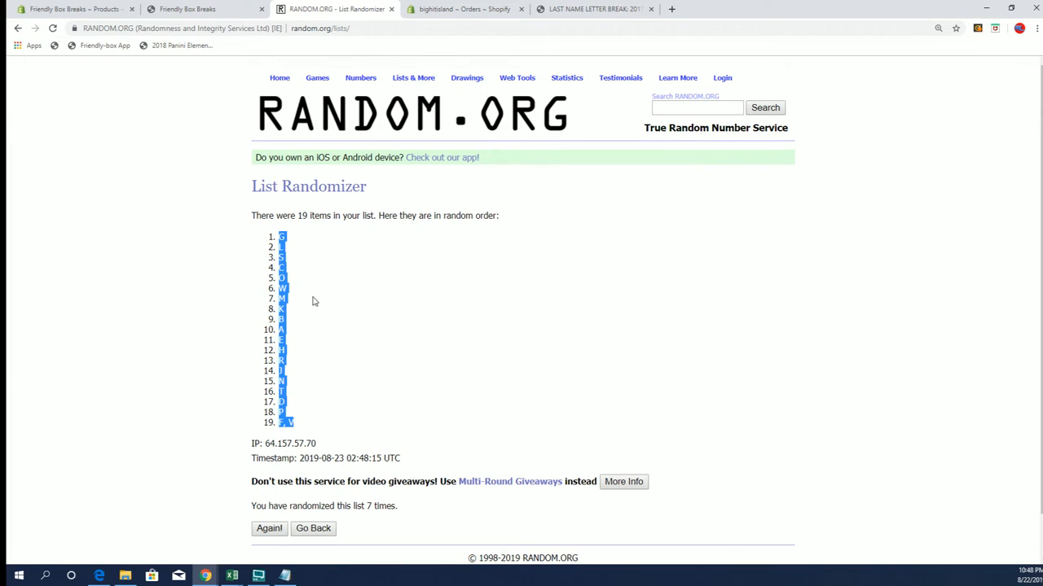
# - Paste the shuffled letters into B2 beside the owners and select the whole sheet
pyautogui.click(232, 577)
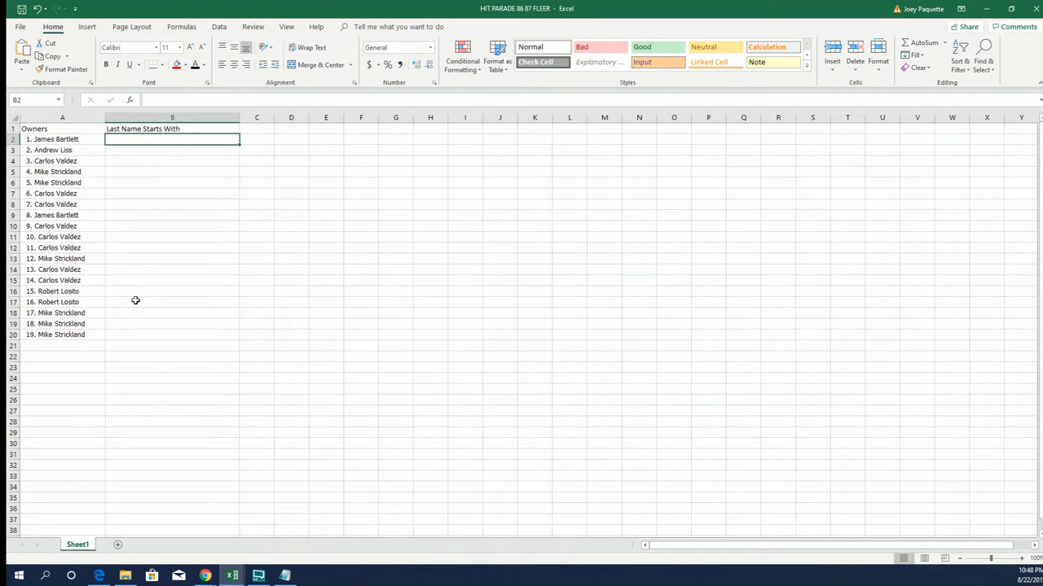
pyautogui.press('ctrl+v')
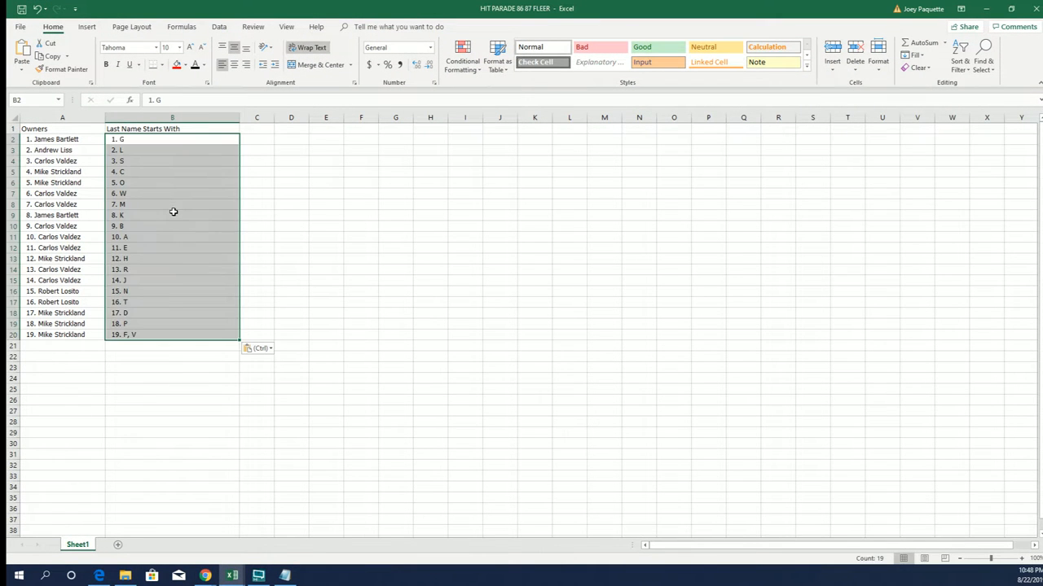
pyautogui.click(61, 129)
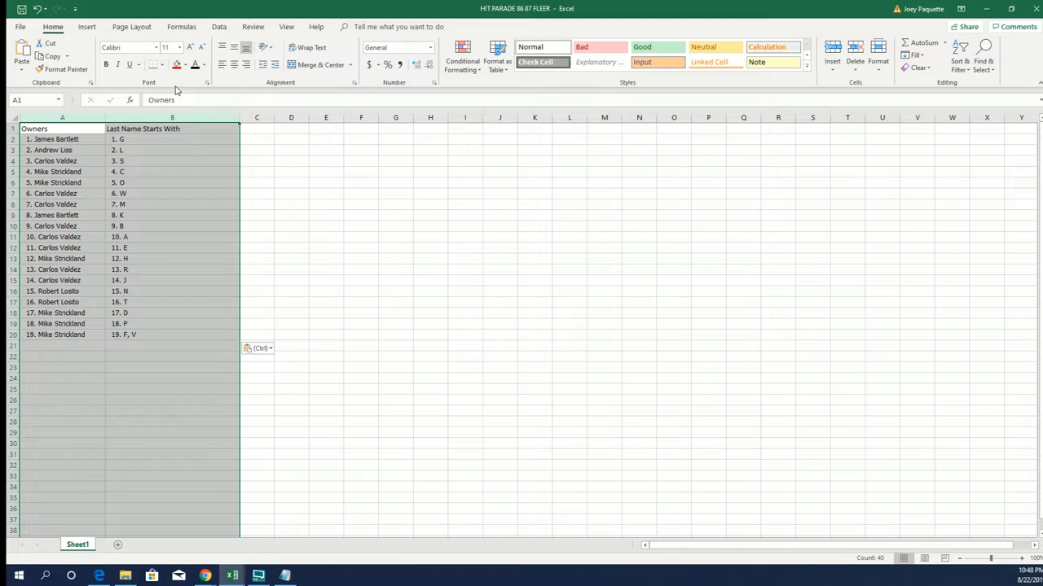